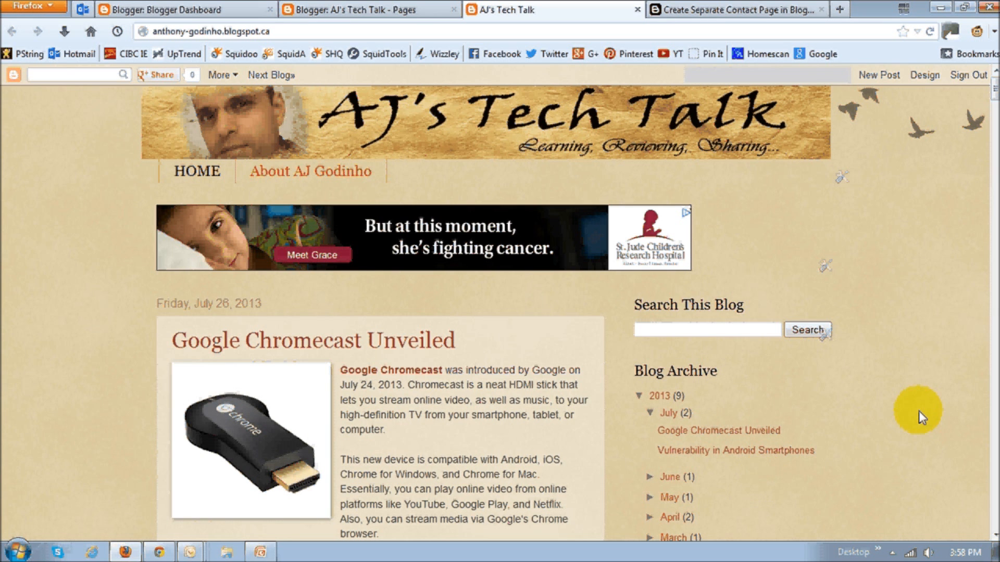
mouse_move(747, 391)
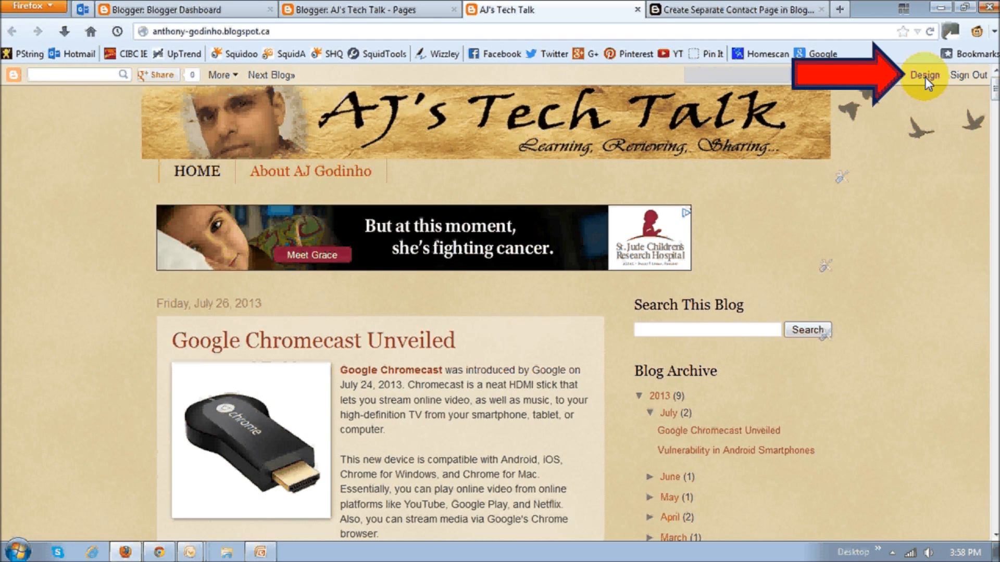
Step: Go from the live blog to the AJ's Tech Talk Template page via the Design link
left_click(924, 75)
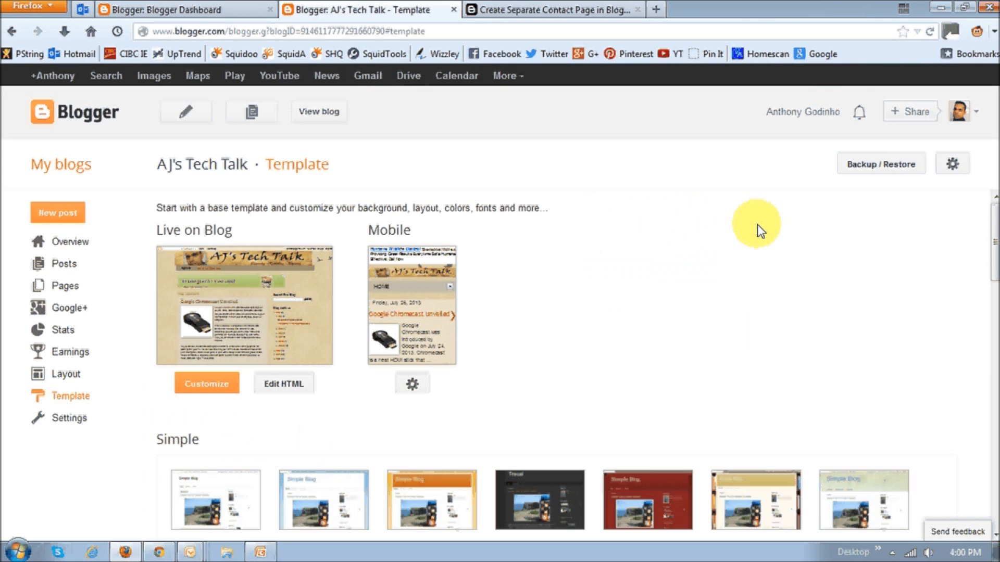
mouse_move(127, 436)
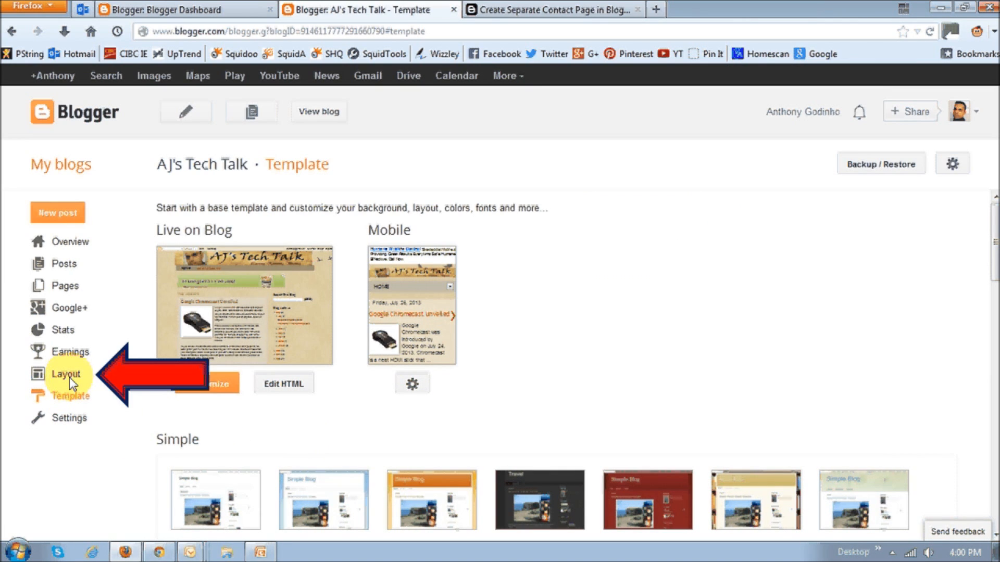
Step: Add a Contact Form gadget from More Gadgets to the sidebar in the blog's Layout
left_click(66, 373)
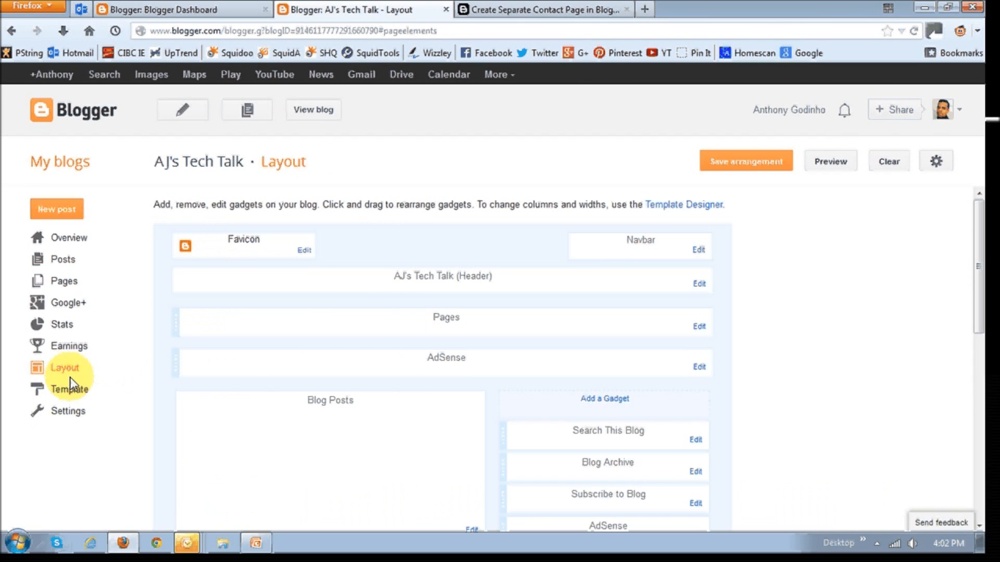
mouse_move(552, 397)
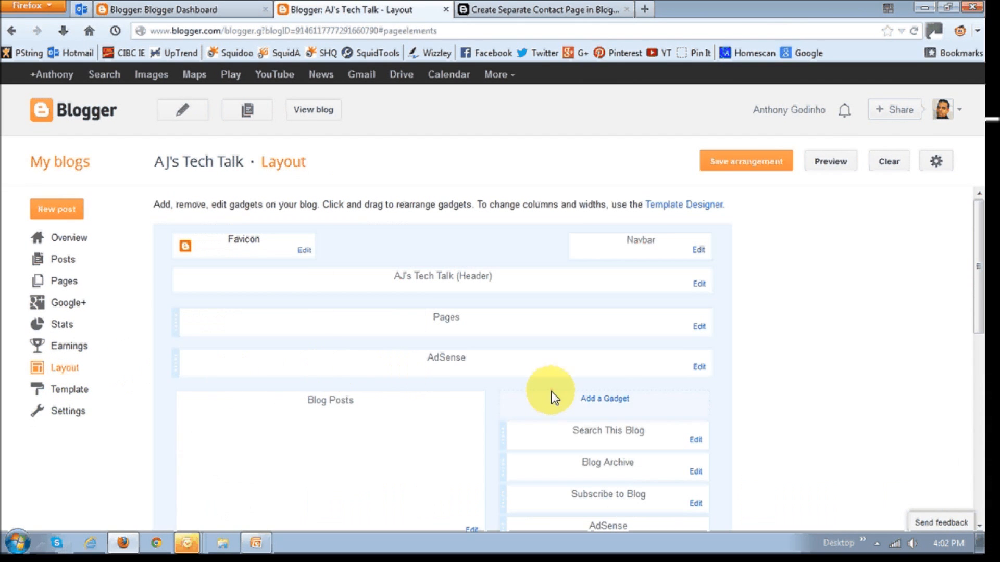
mouse_move(618, 408)
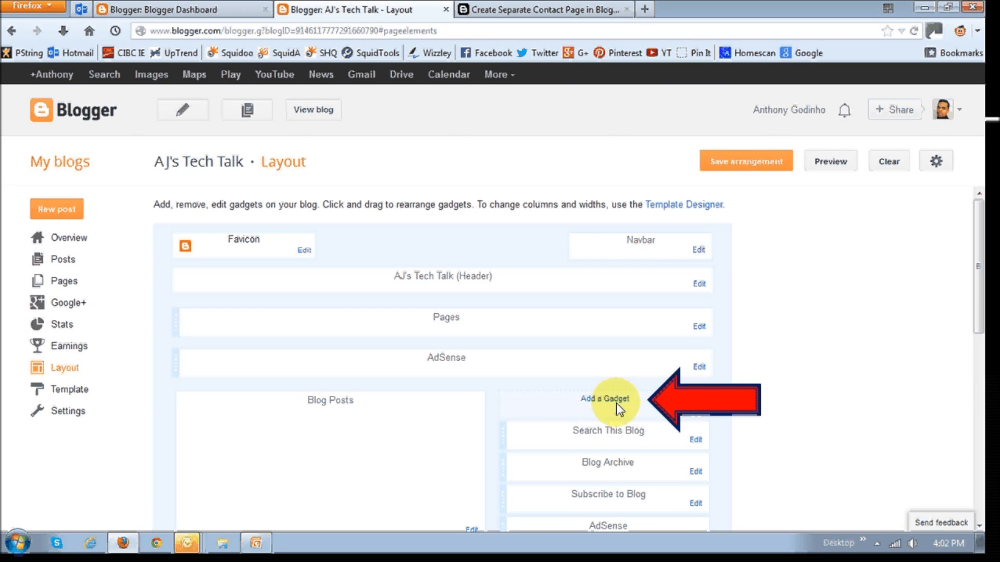
left_click(609, 399)
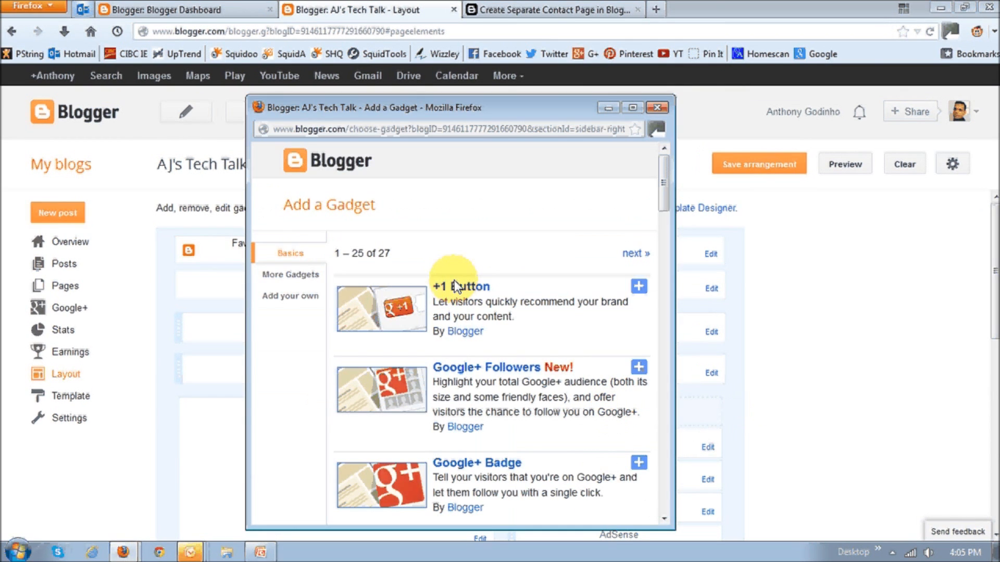
mouse_move(306, 313)
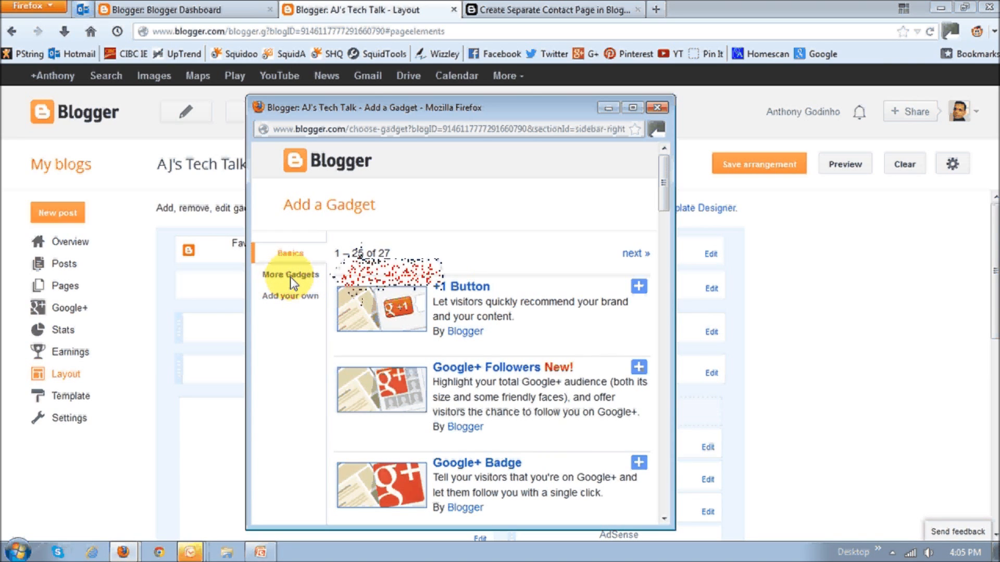
left_click(290, 274)
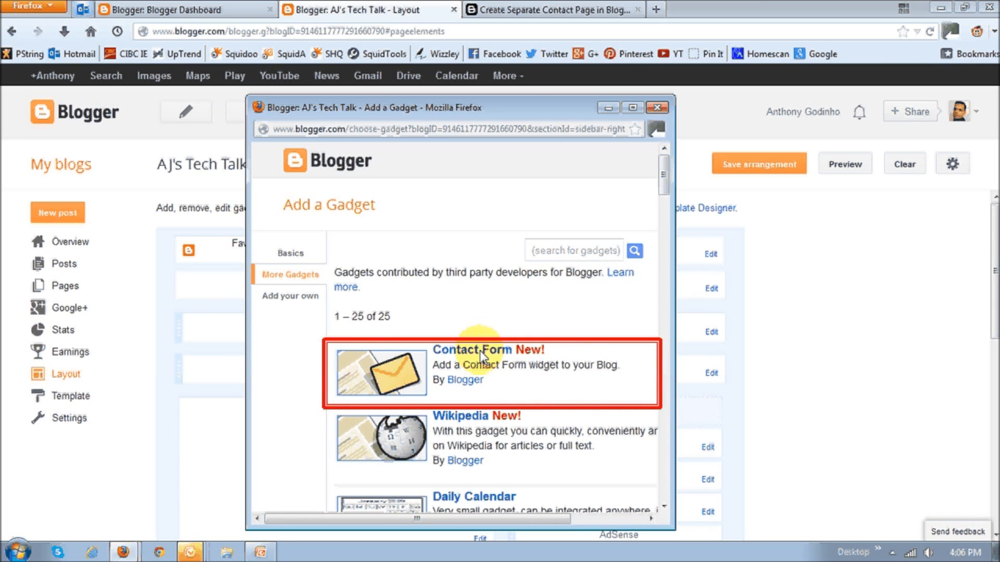
left_click(490, 350)
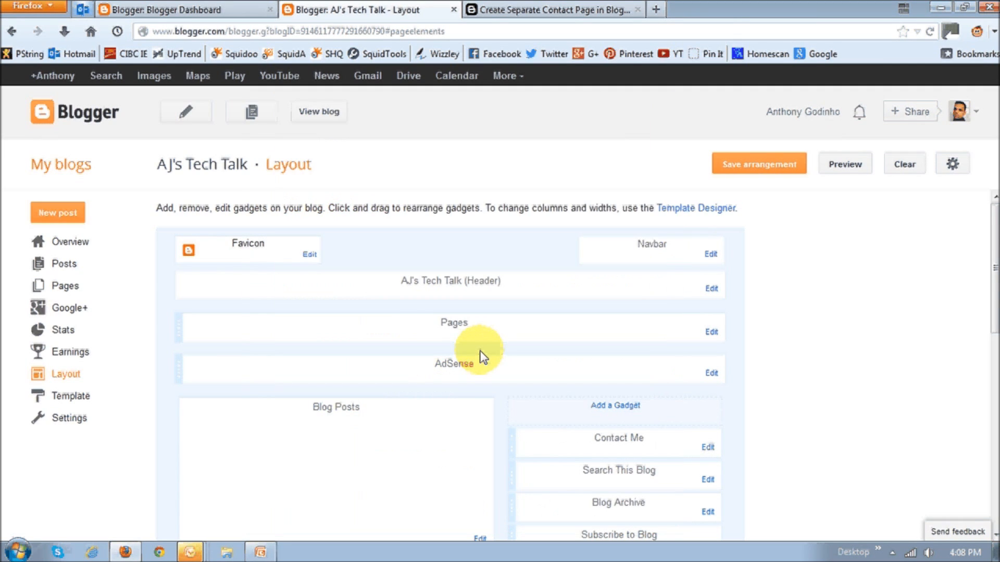
mouse_move(604, 456)
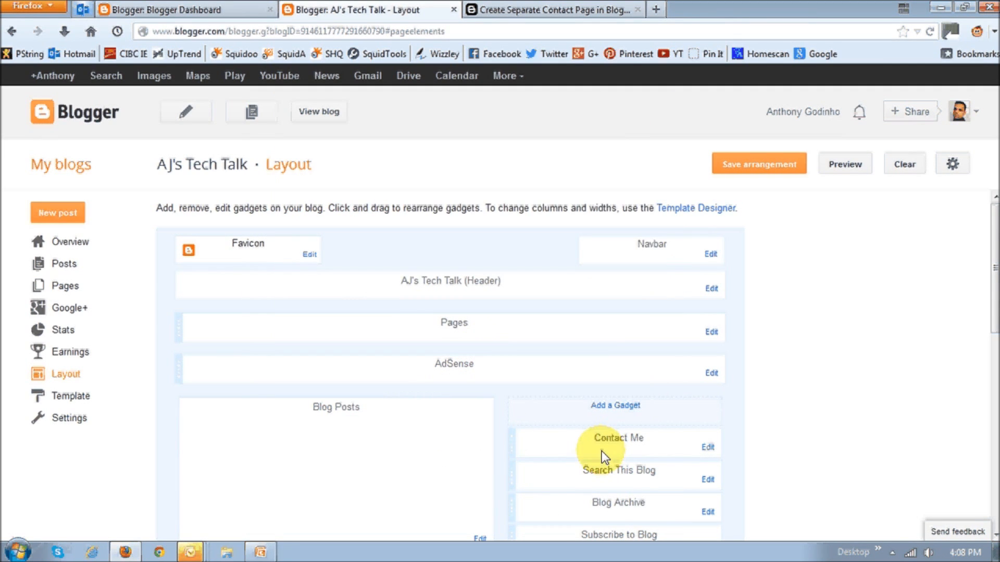
left_click(617, 438)
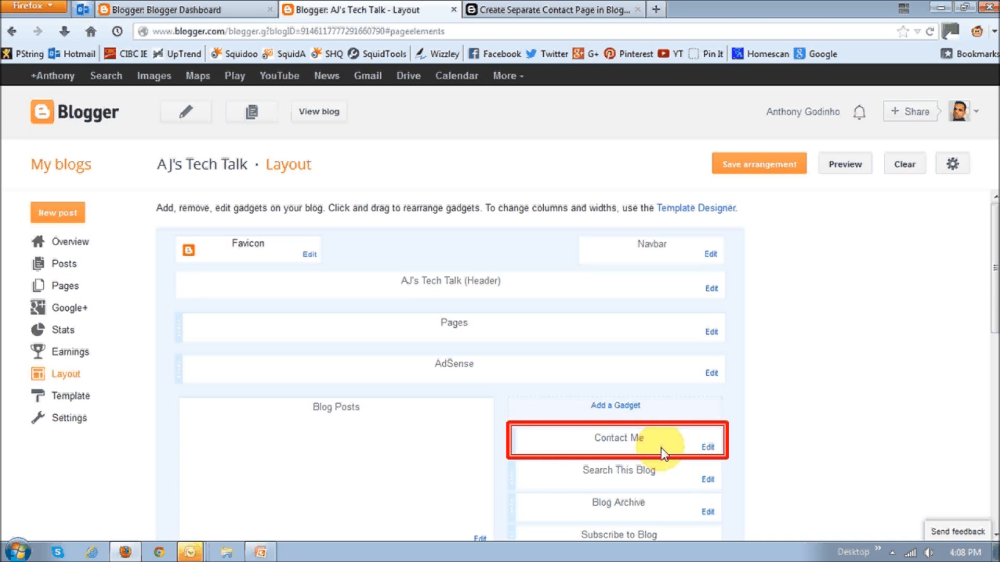
mouse_move(449, 267)
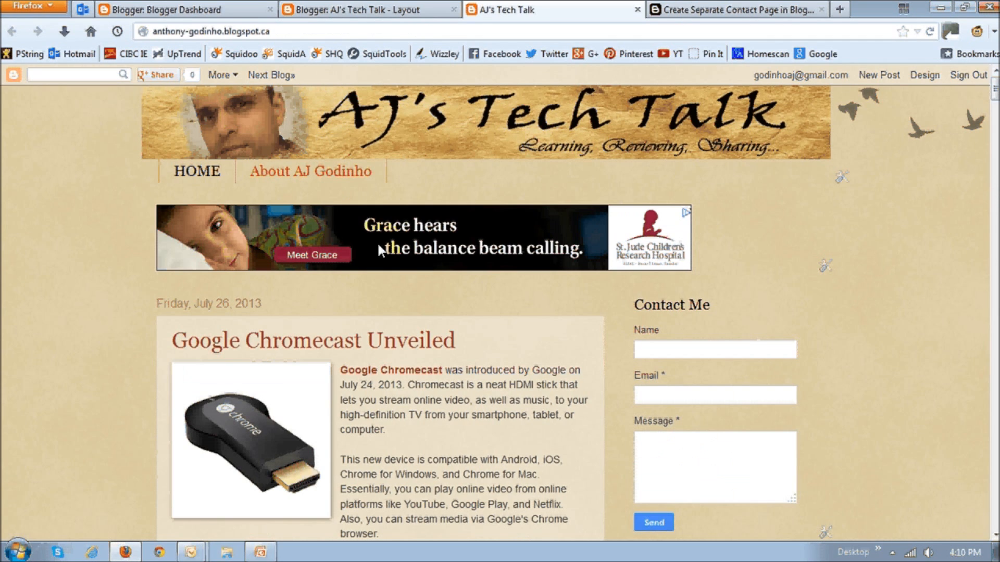
mouse_move(611, 385)
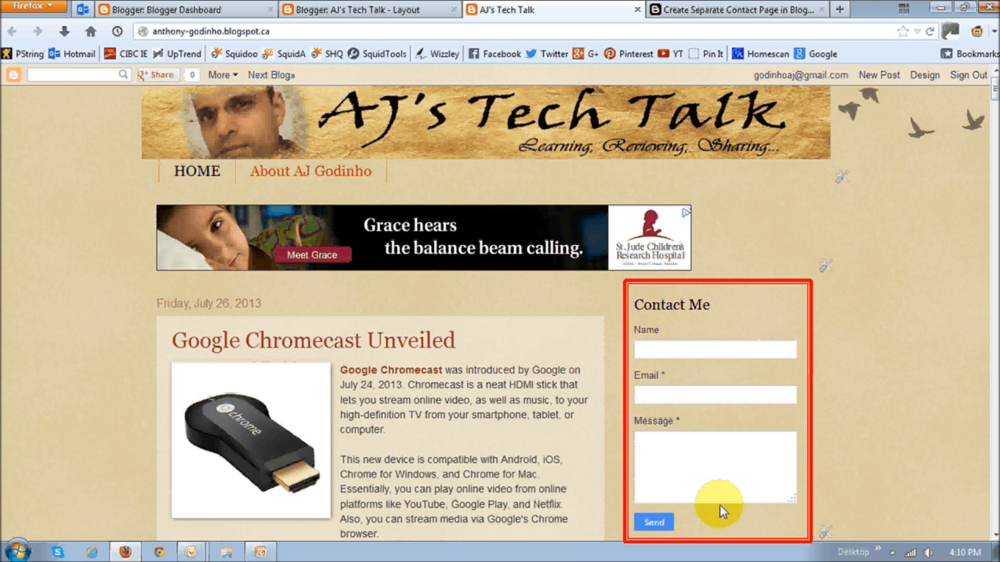
mouse_move(729, 508)
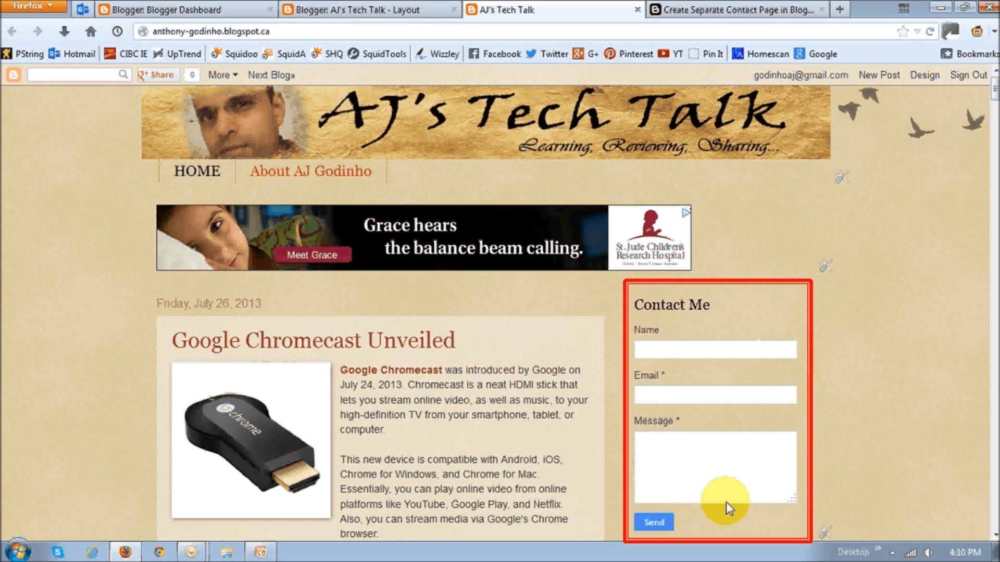
mouse_move(482, 225)
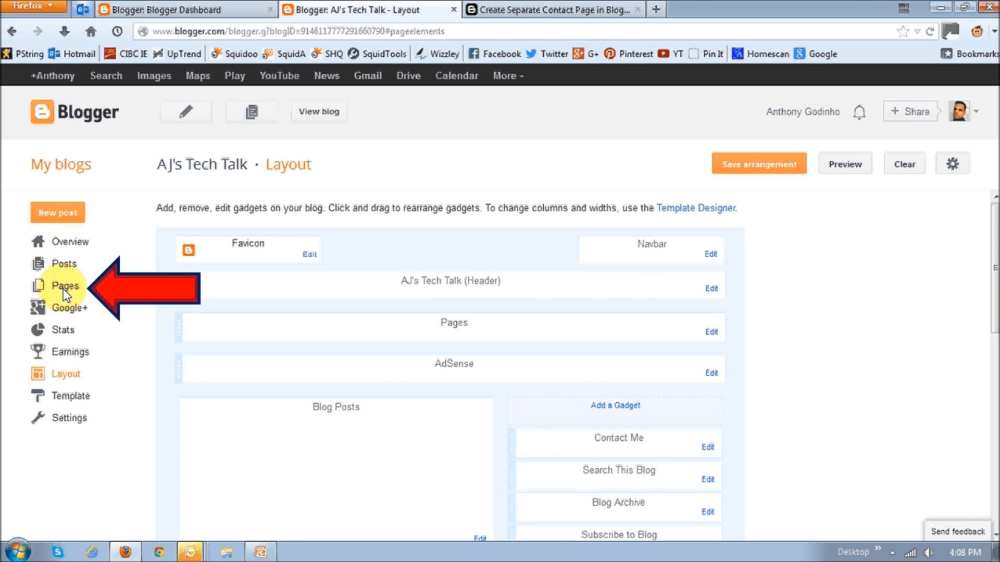
Step: Create a new blank page titled 'Contact Me' from the Pages list
left_click(65, 285)
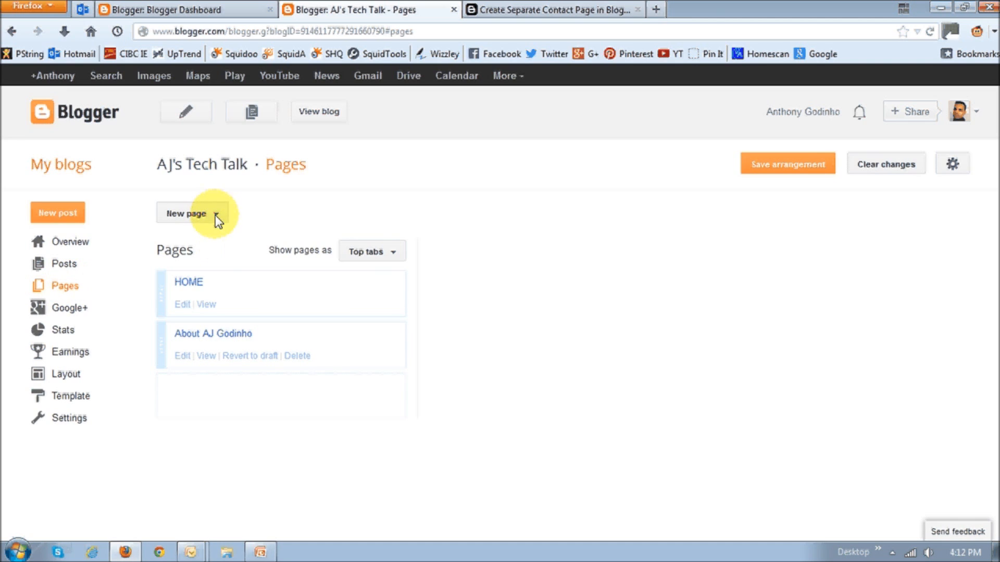
left_click(185, 212)
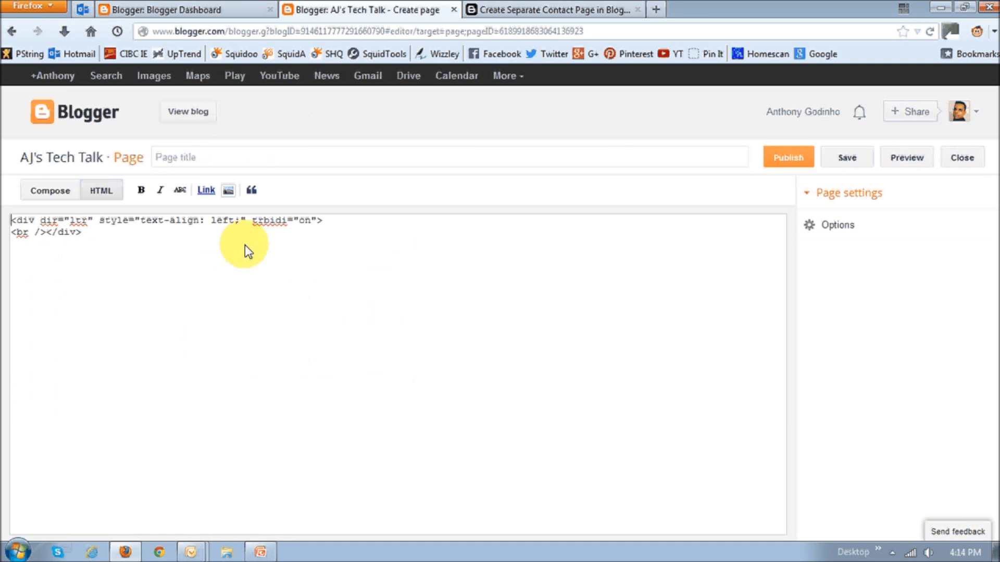
mouse_move(329, 405)
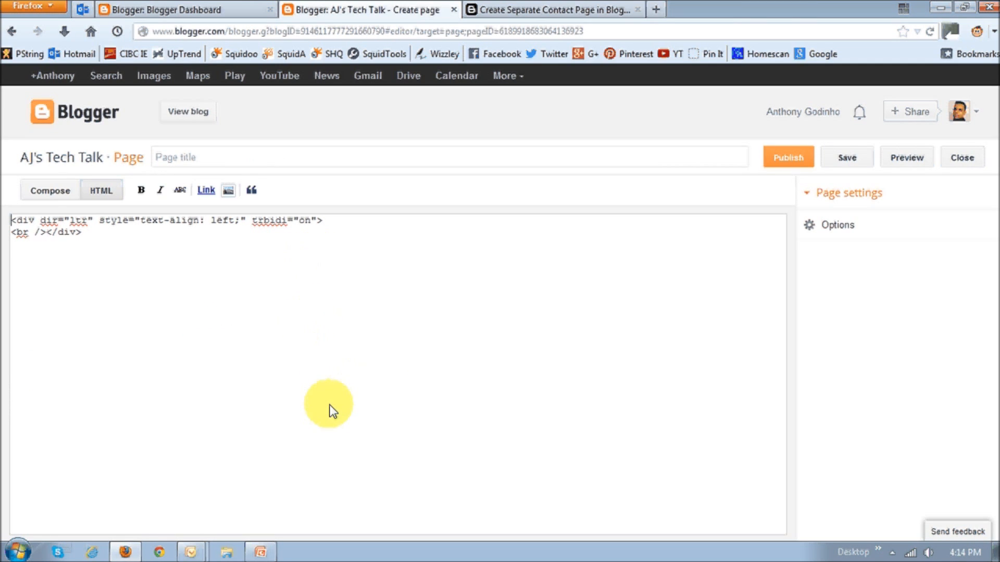
mouse_move(312, 354)
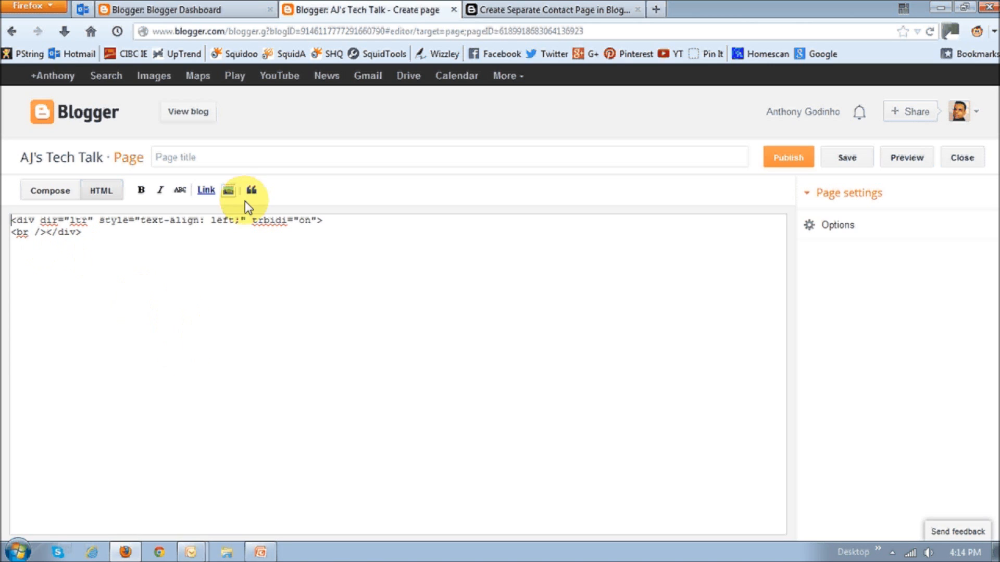
type("Contact Me")
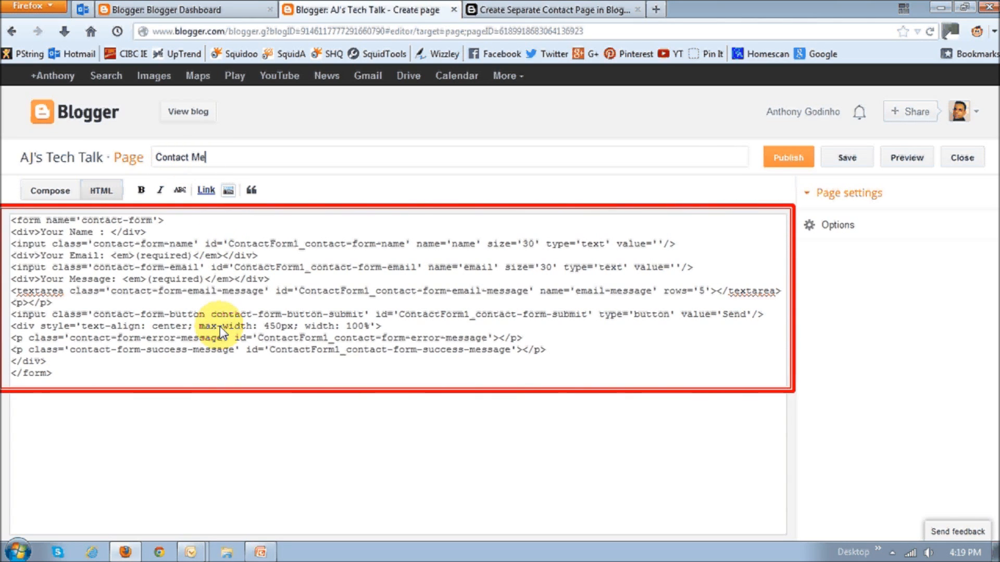
mouse_move(118, 294)
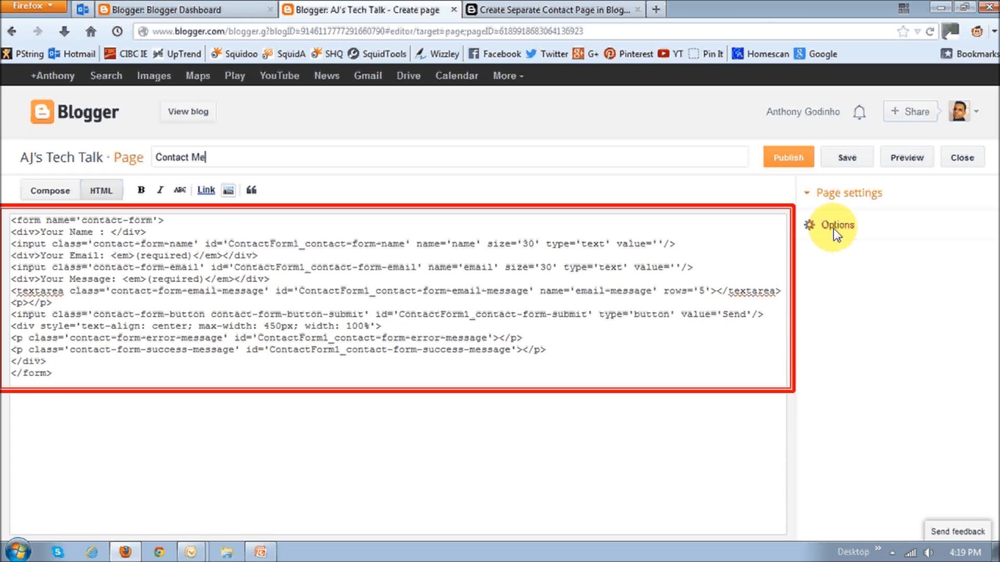
Step: Set reader comments to Don't allow, hide existing, and publish the Contact Me page
left_click(836, 227)
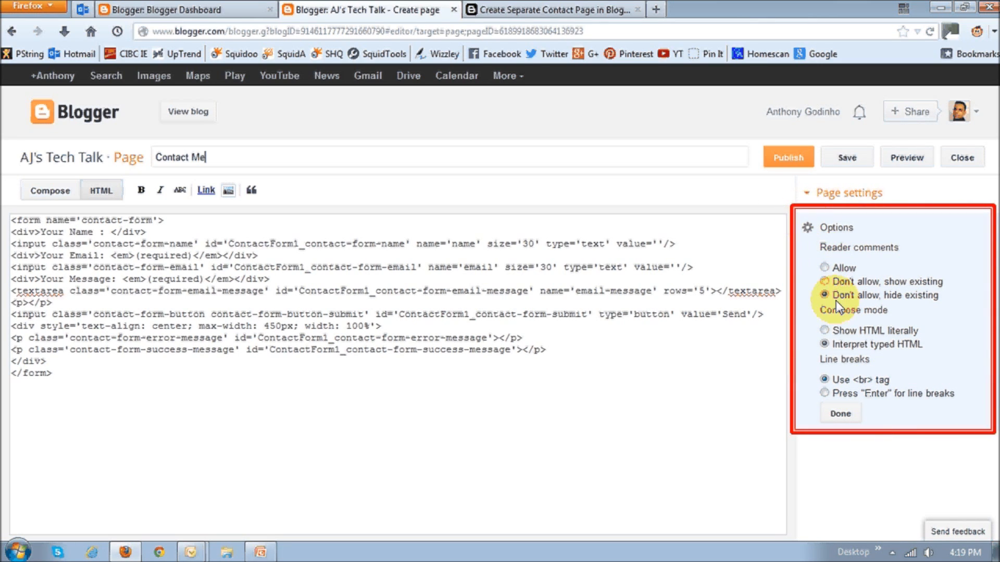
left_click(840, 413)
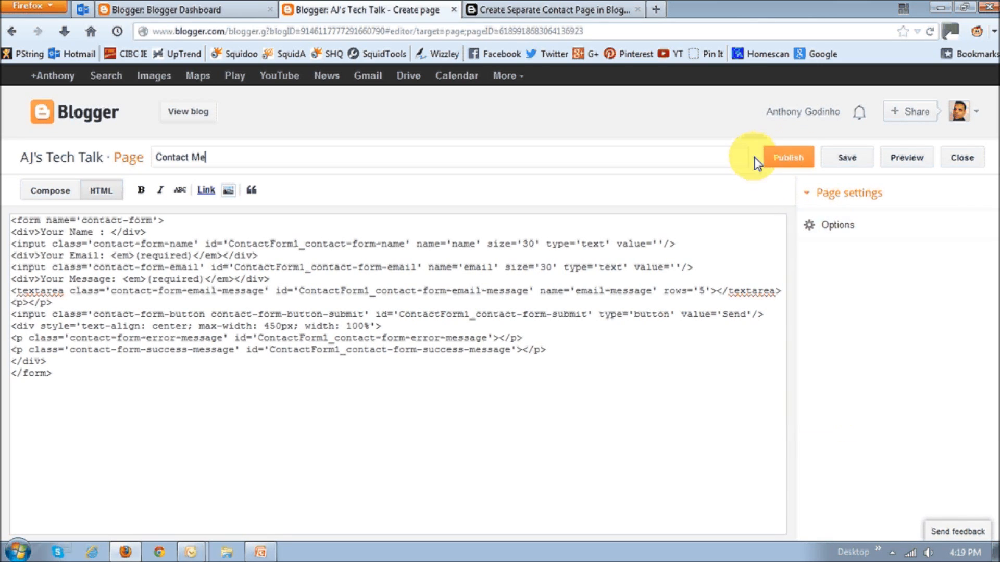
left_click(787, 157)
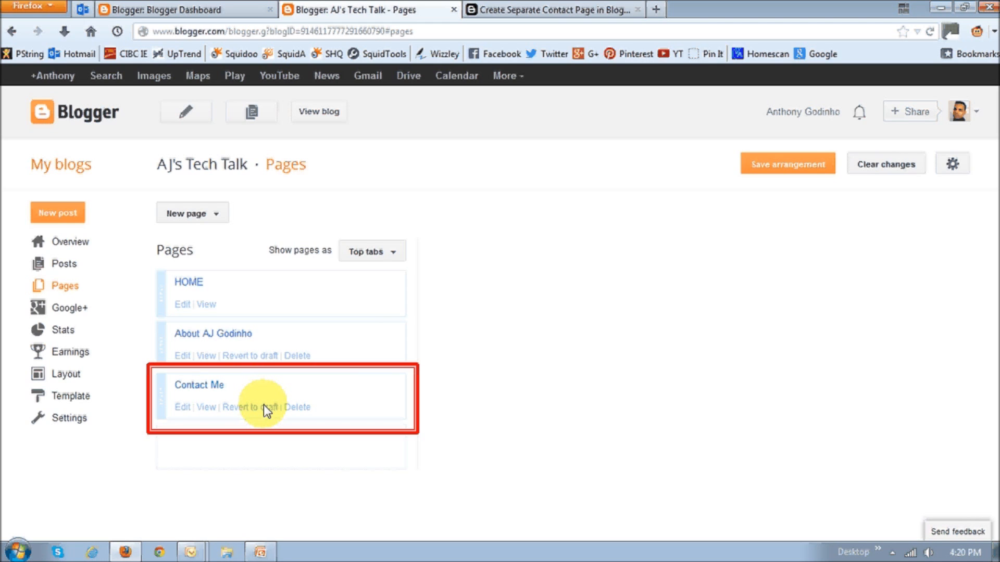
Step: Return to the AJ's Tech Talk Template page from the left navigation
left_click(72, 396)
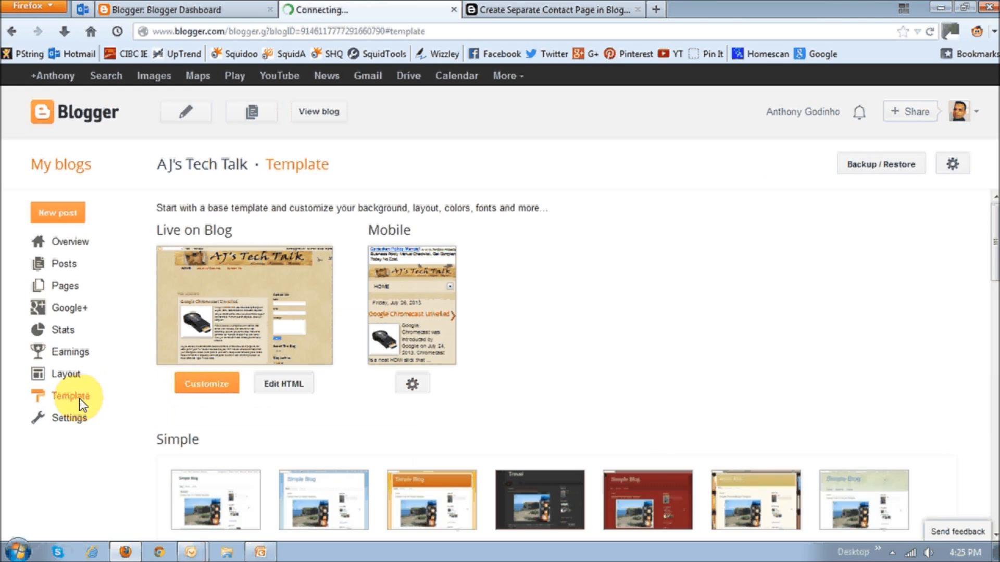
mouse_move(288, 412)
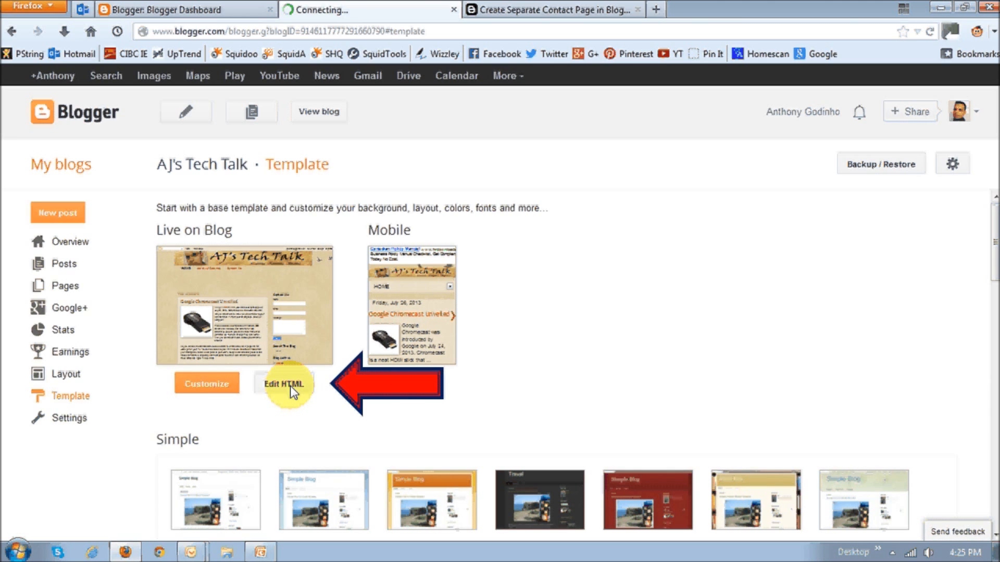
Step: Edit the template HTML and jump to the ContactForm1 widget in the code
left_click(283, 383)
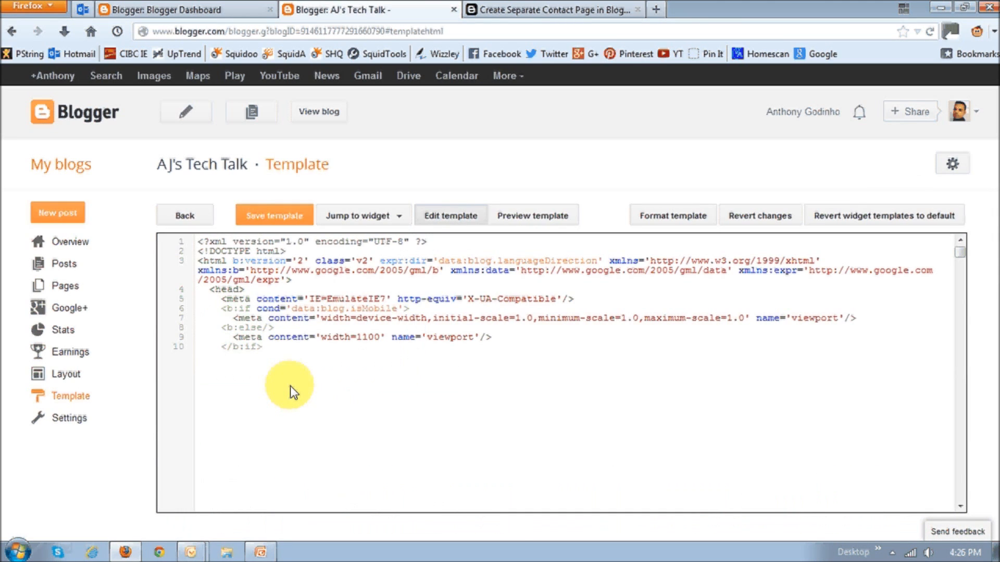
mouse_move(470, 394)
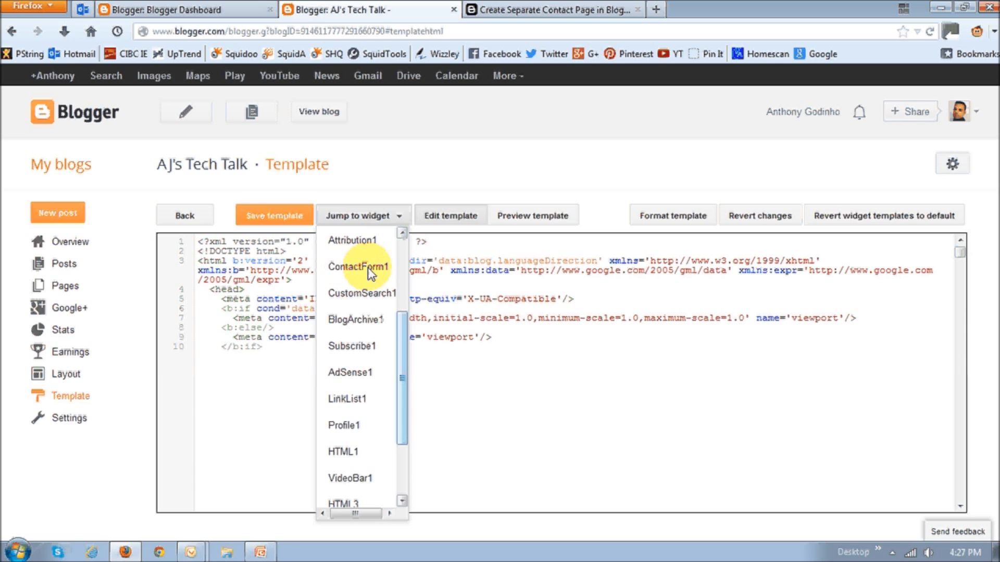
left_click(358, 266)
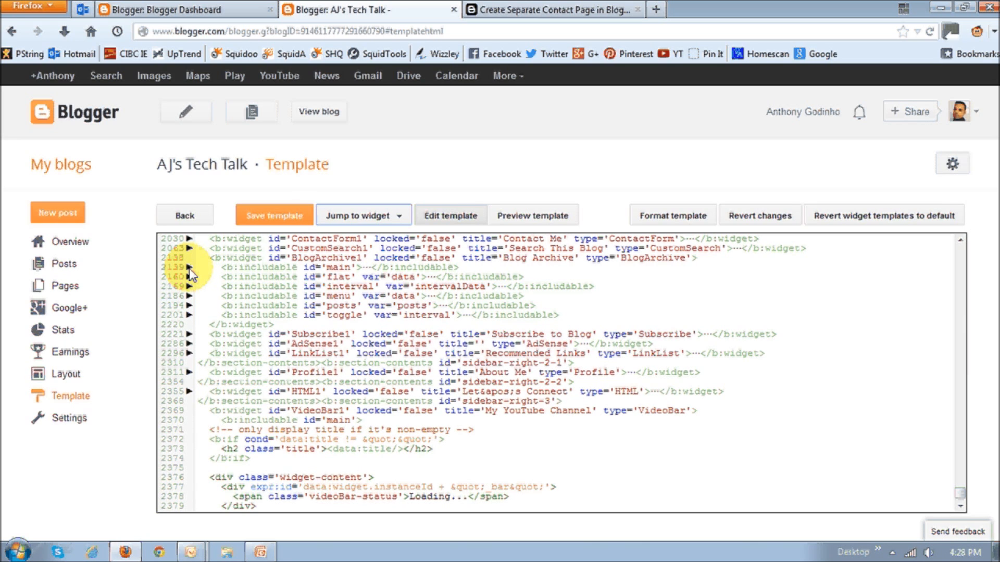
mouse_move(229, 275)
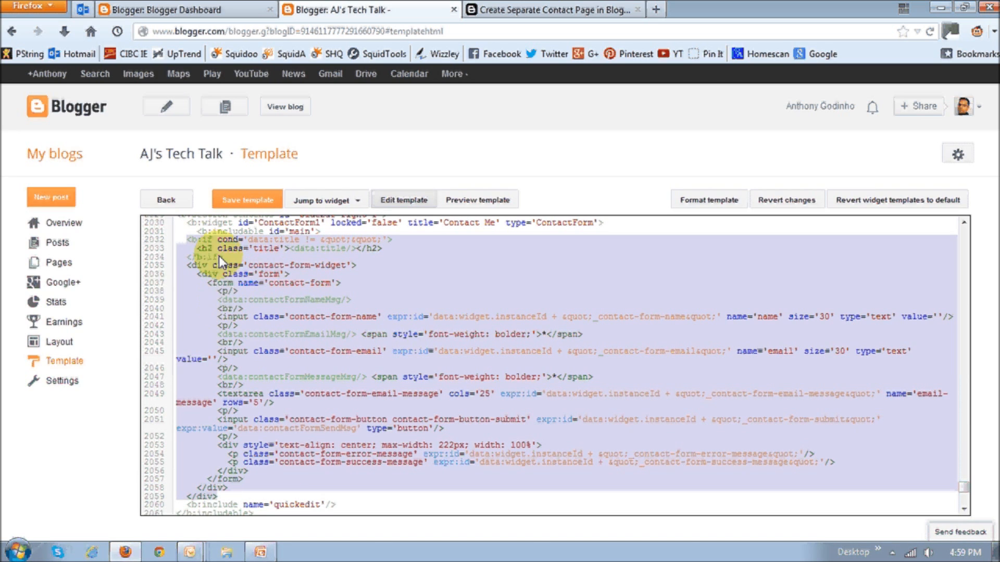
mouse_move(312, 282)
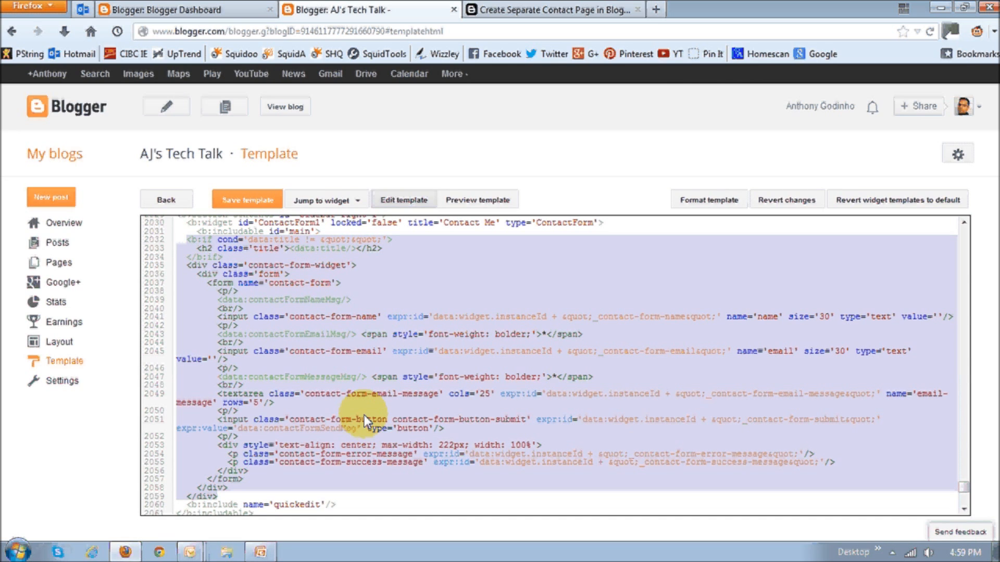
mouse_move(354, 406)
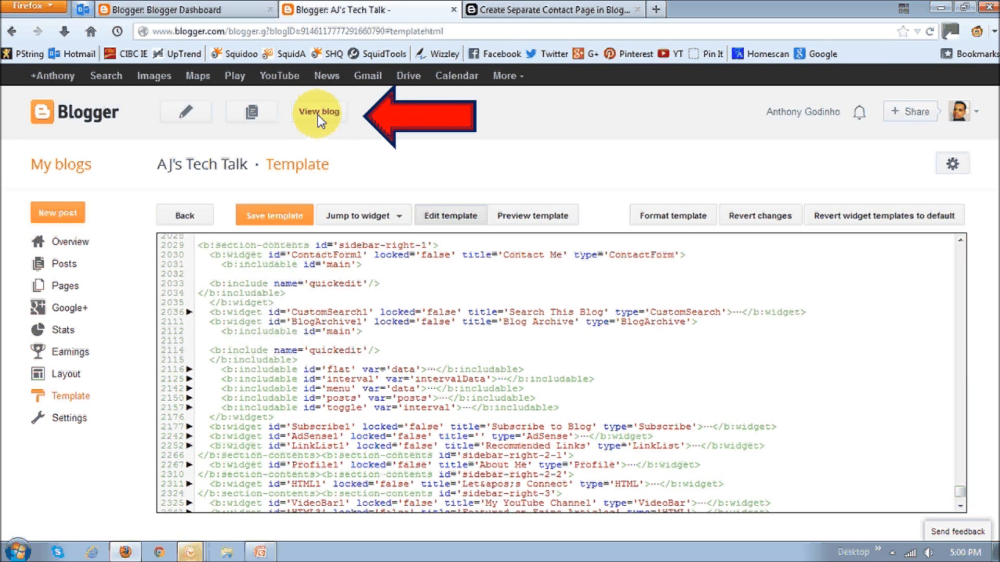
Step: View the live blog's Contact Me page with the form in the body, not the sidebar
left_click(318, 111)
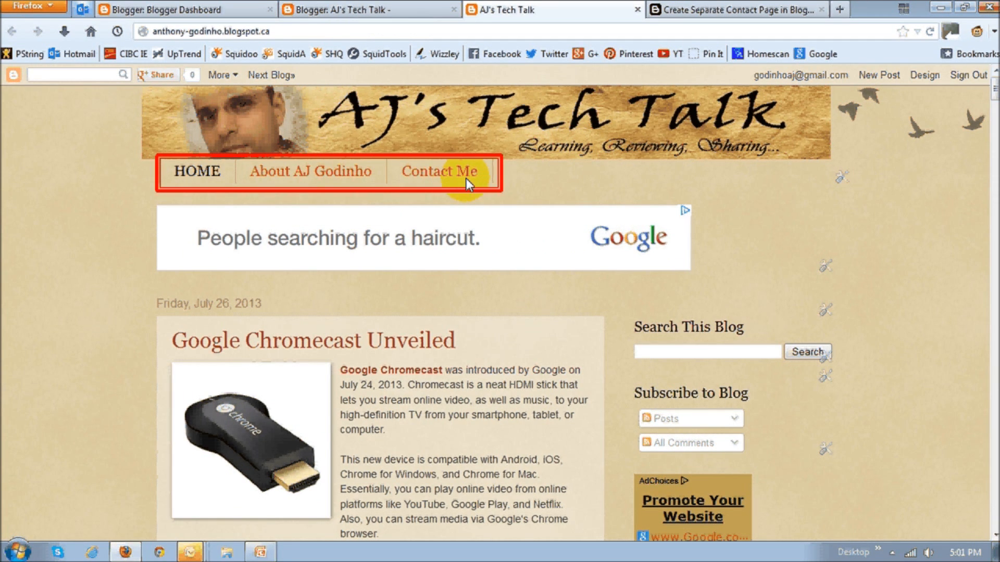
mouse_move(740, 375)
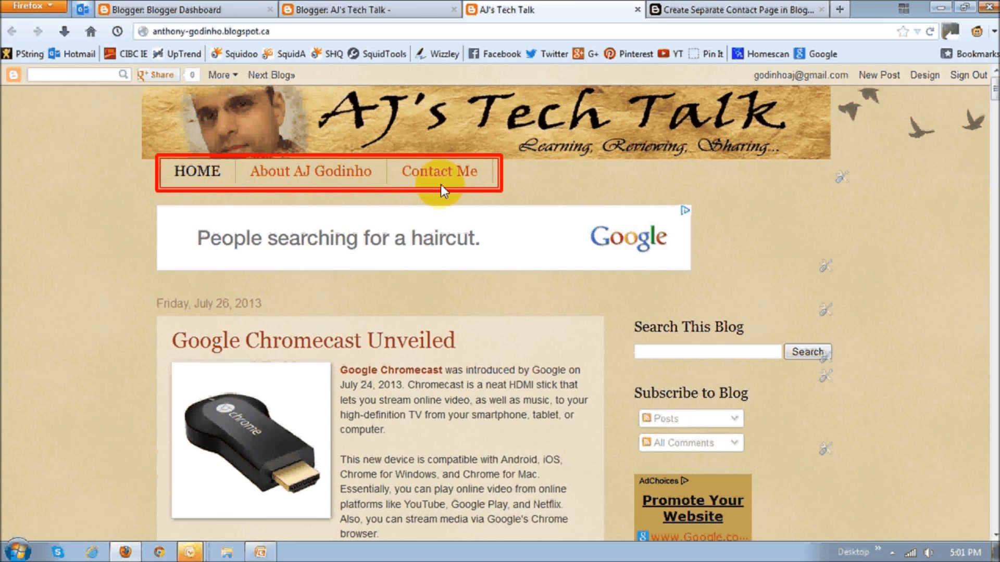
left_click(438, 170)
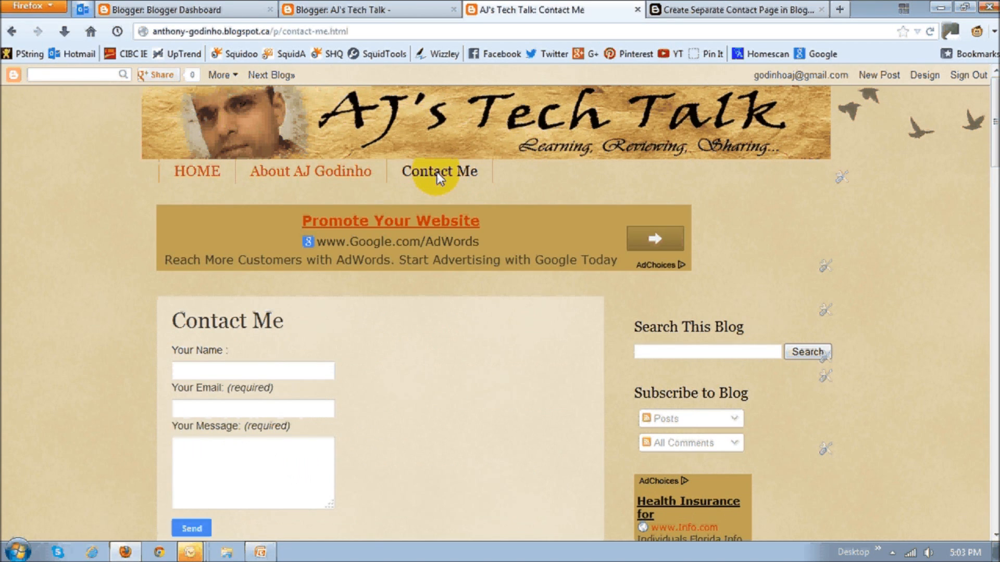
mouse_move(383, 440)
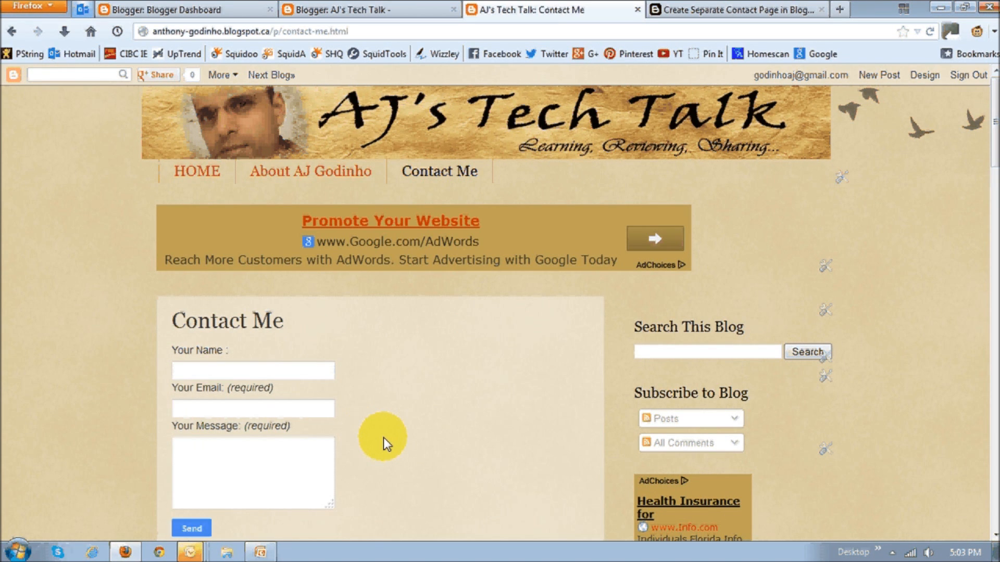
mouse_move(284, 460)
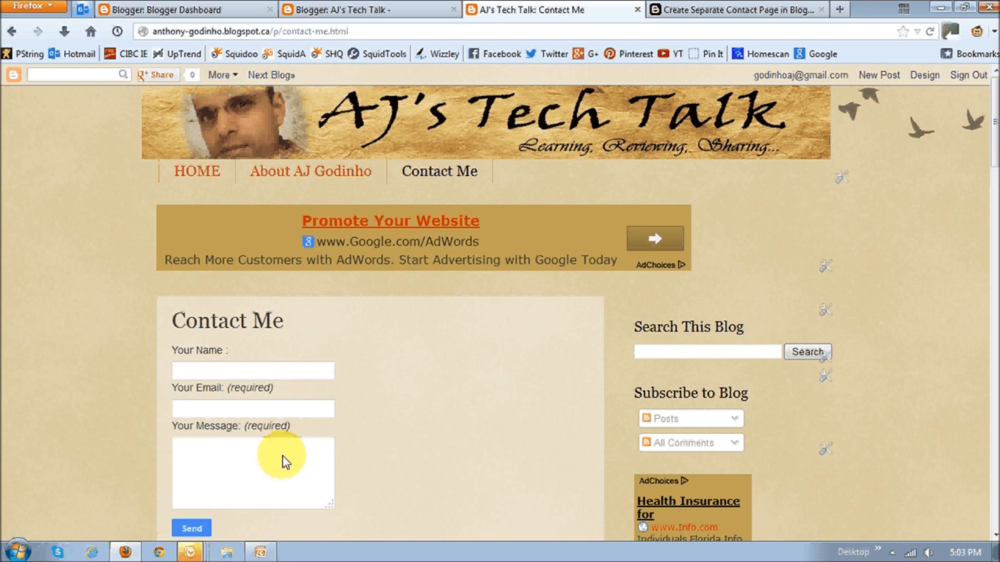
mouse_move(238, 506)
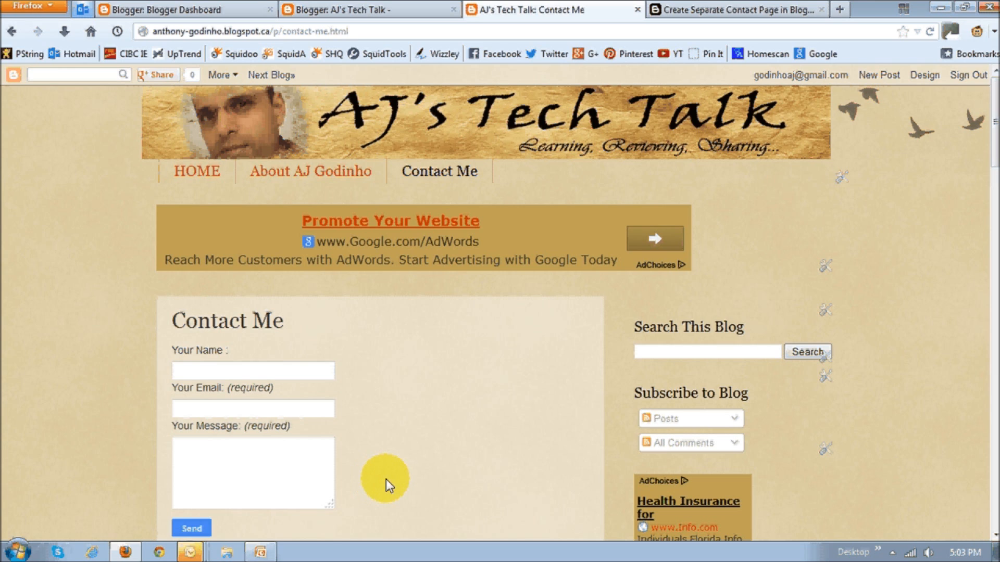
mouse_move(445, 465)
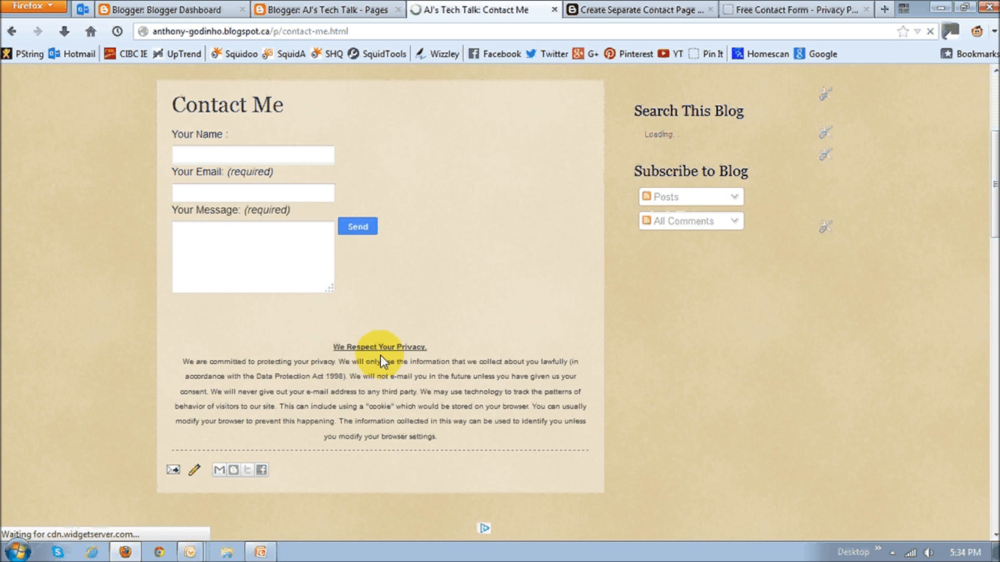
mouse_move(410, 389)
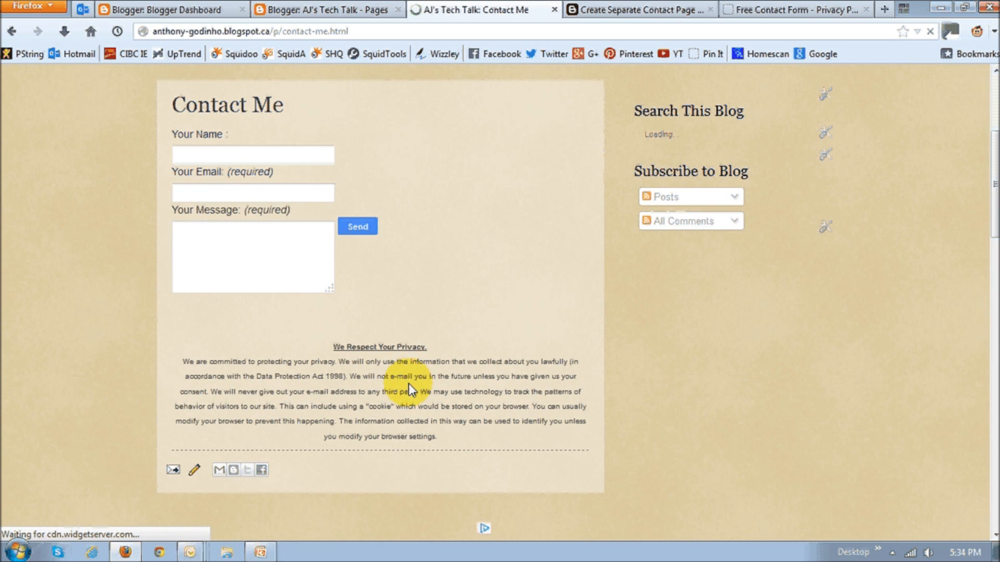
mouse_move(408, 394)
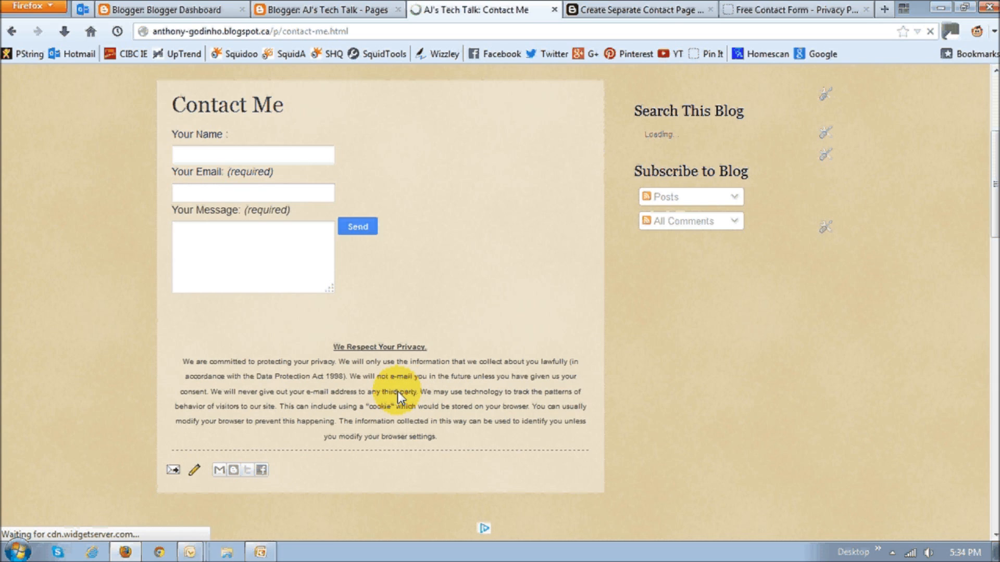
mouse_move(817, 489)
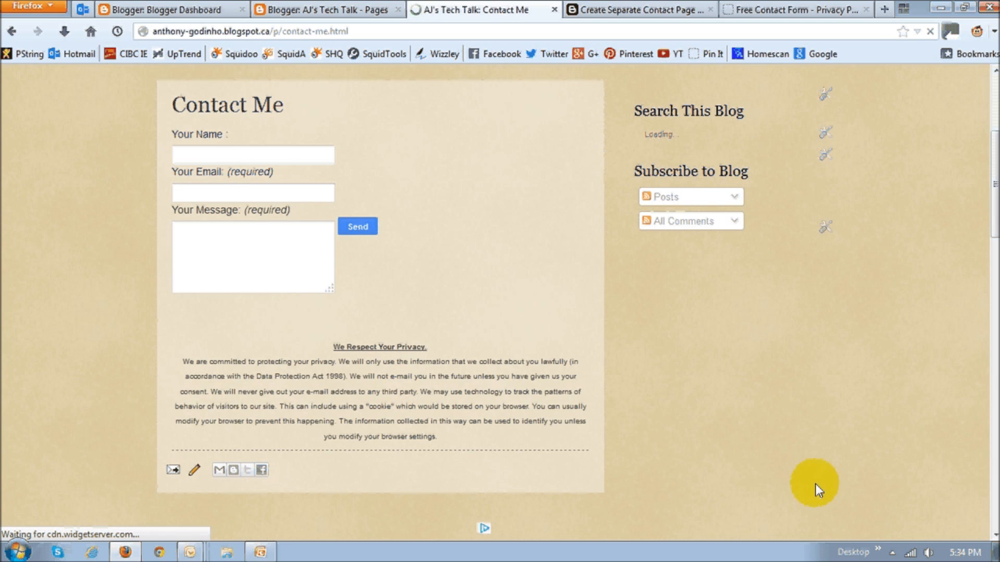
mouse_move(756, 490)
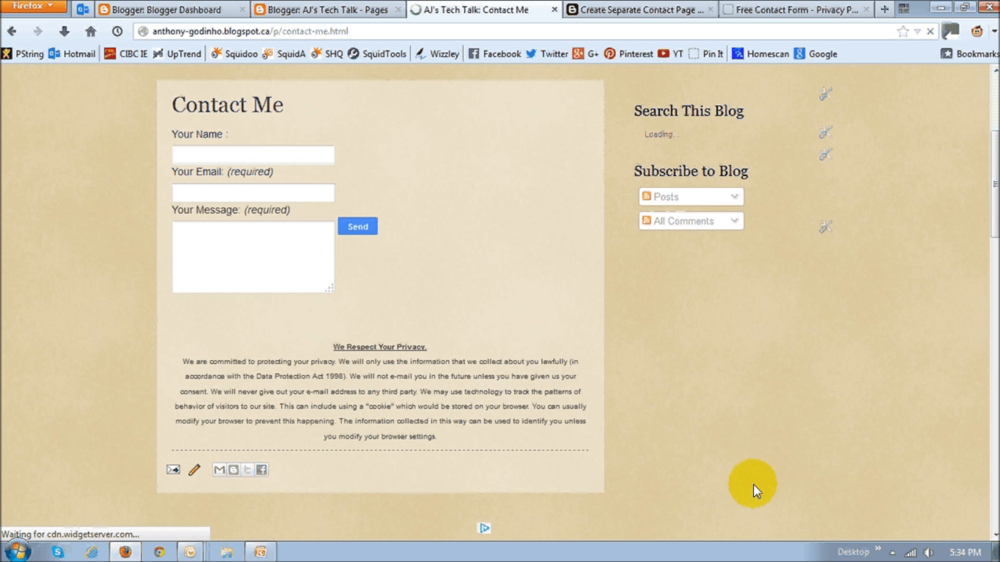